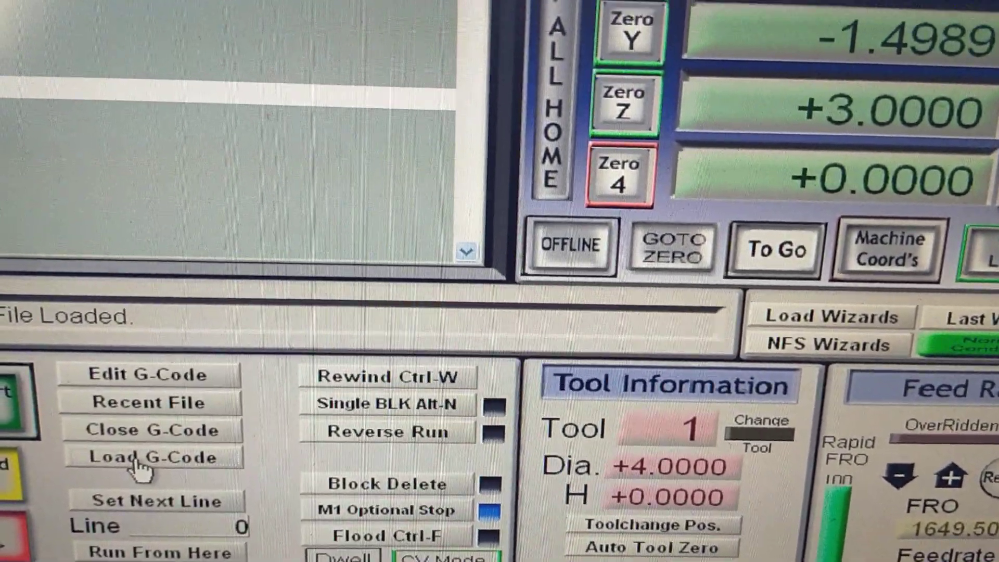
- Launch the NFS Wizards, dismiss the license notice, and continue with MDF as material
{"action": "left_click", "coordinate": [152, 456]}
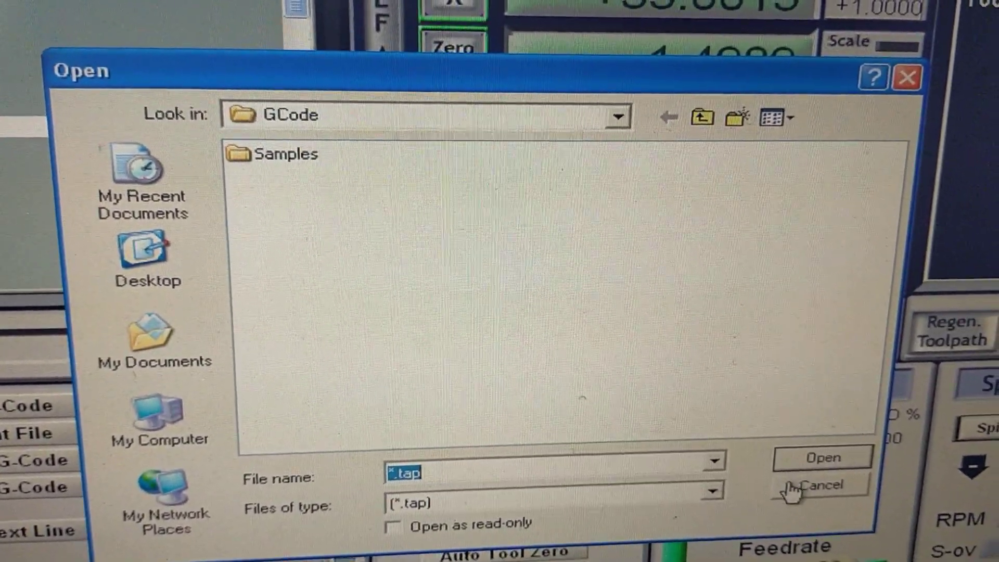
{"action": "left_click", "coordinate": [819, 485]}
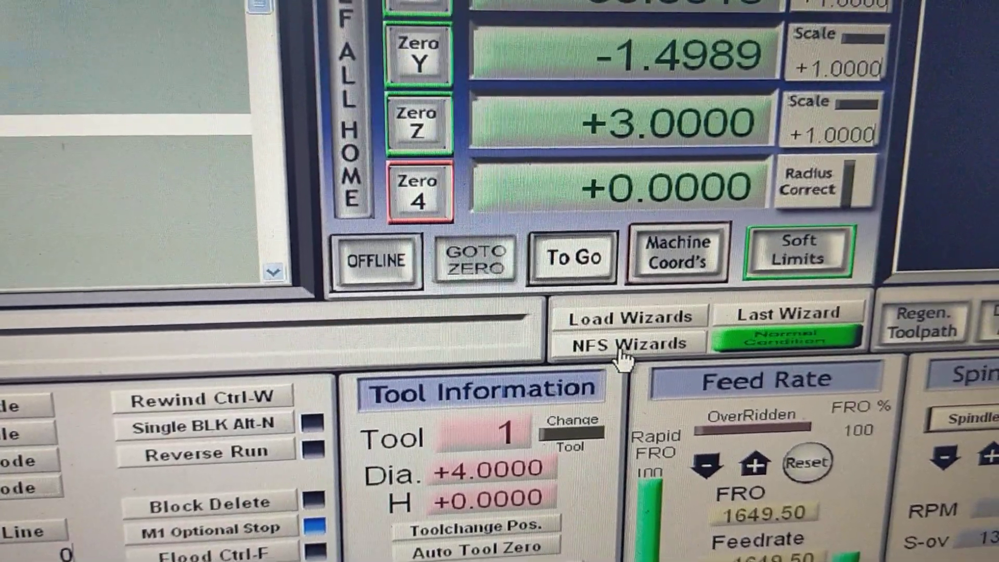
{"action": "left_click", "coordinate": [627, 343]}
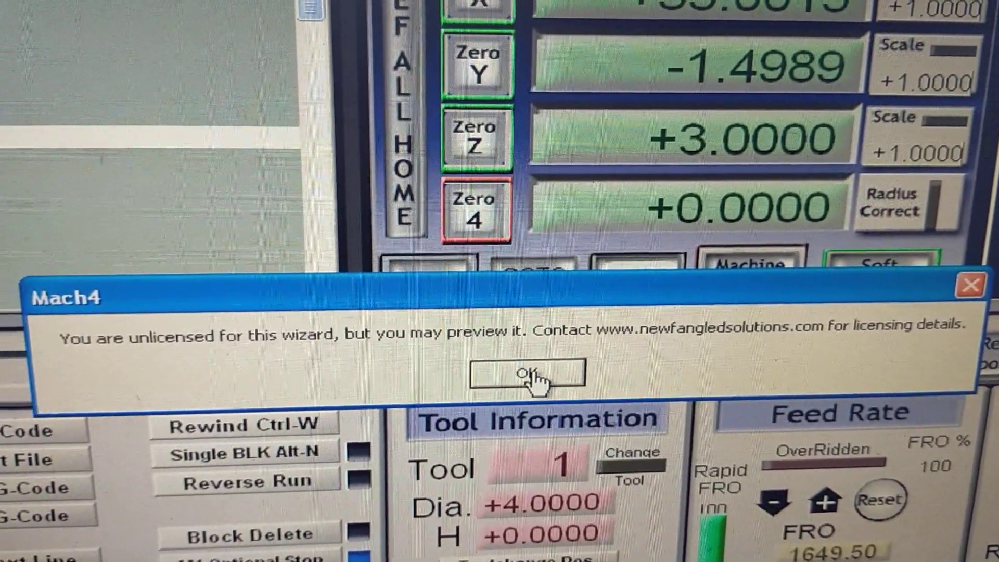
{"action": "left_click", "coordinate": [527, 374]}
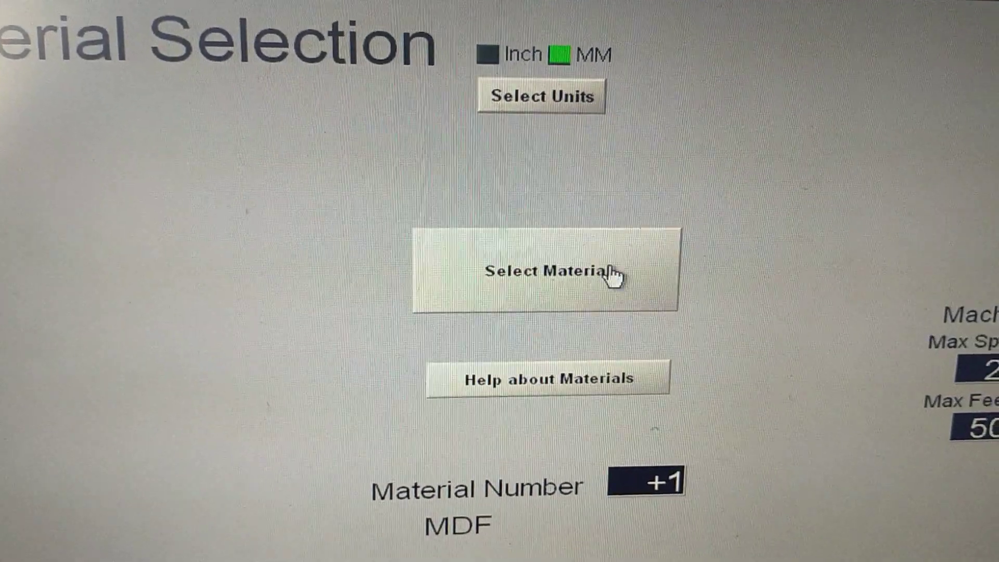
{"action": "left_click", "coordinate": [544, 269]}
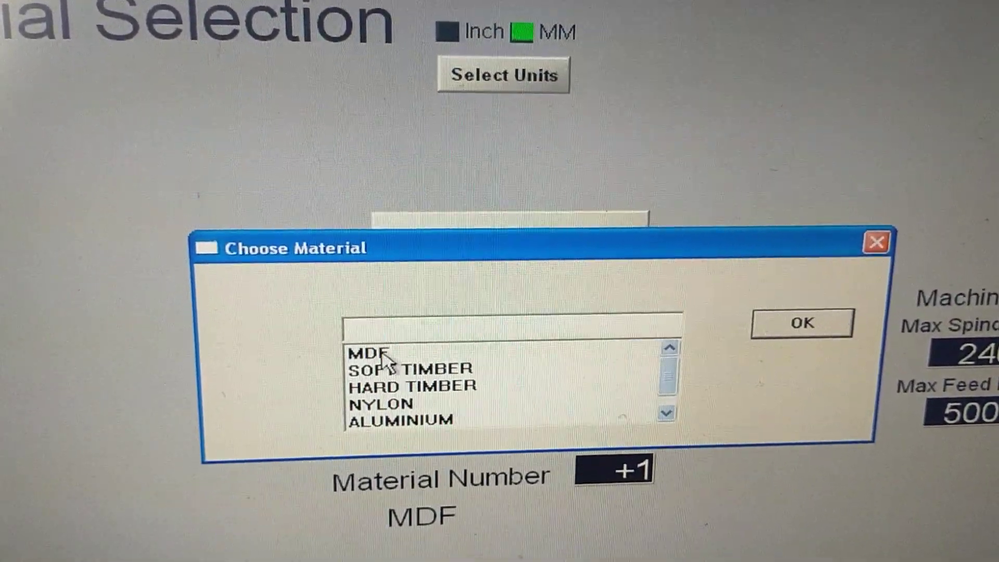
{"action": "left_click", "coordinate": [801, 323]}
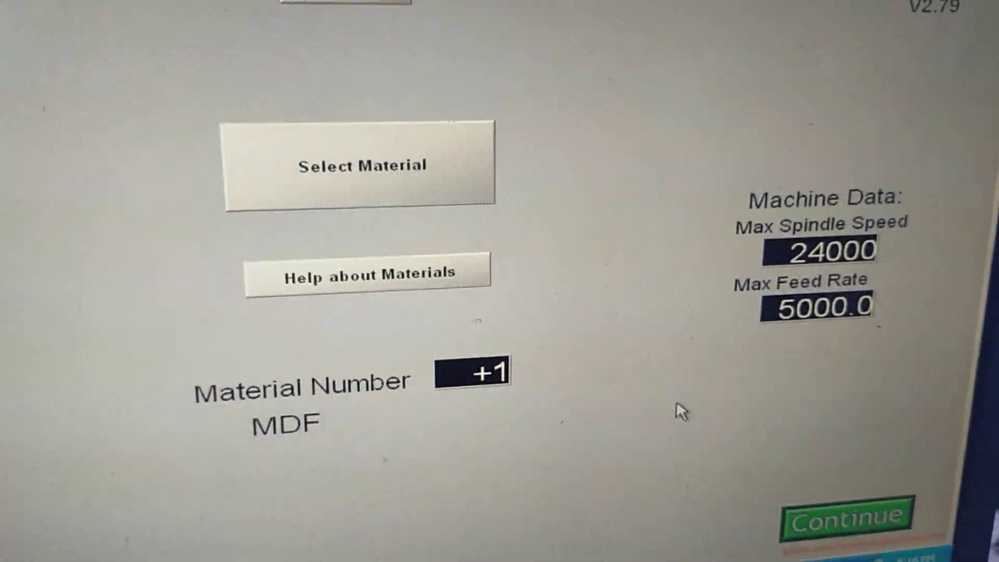
{"action": "left_click", "coordinate": [843, 517]}
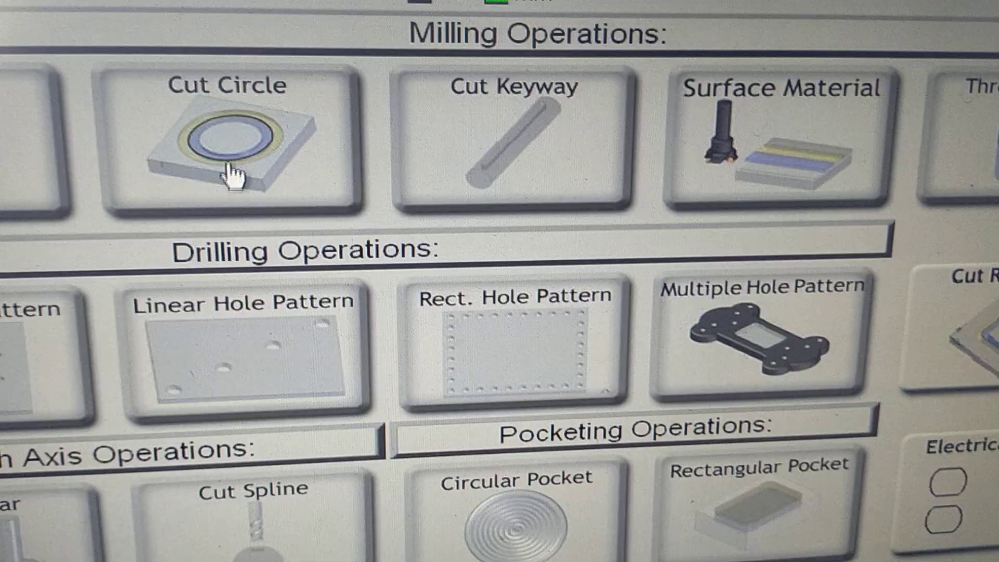
- Set up a Cut Circle groove, 4 mm carbide tool, 6 mm deep, and preview its toolpath
{"action": "left_click", "coordinate": [226, 140]}
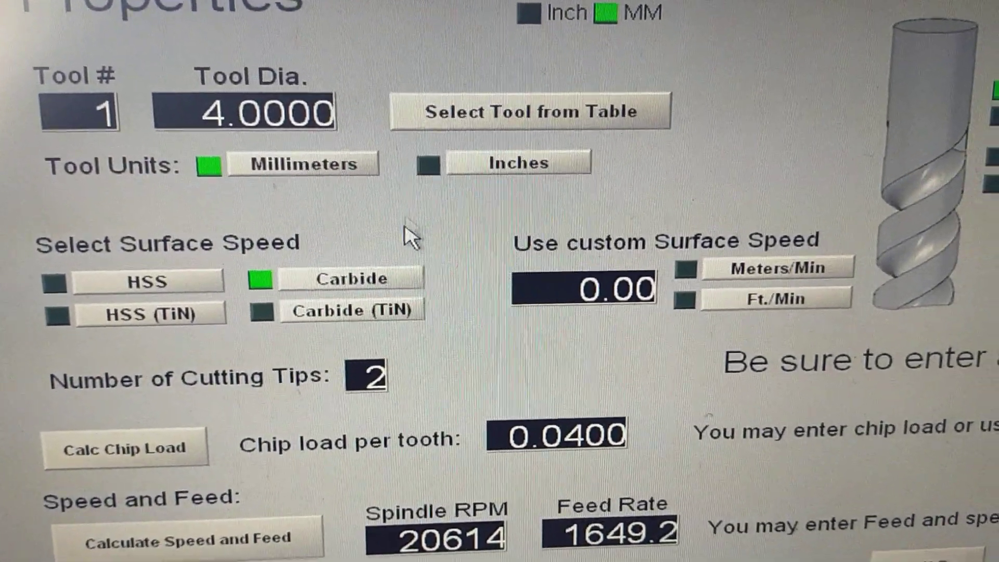
{"action": "scroll", "scroll_direction": "down", "scroll_amount": 3}
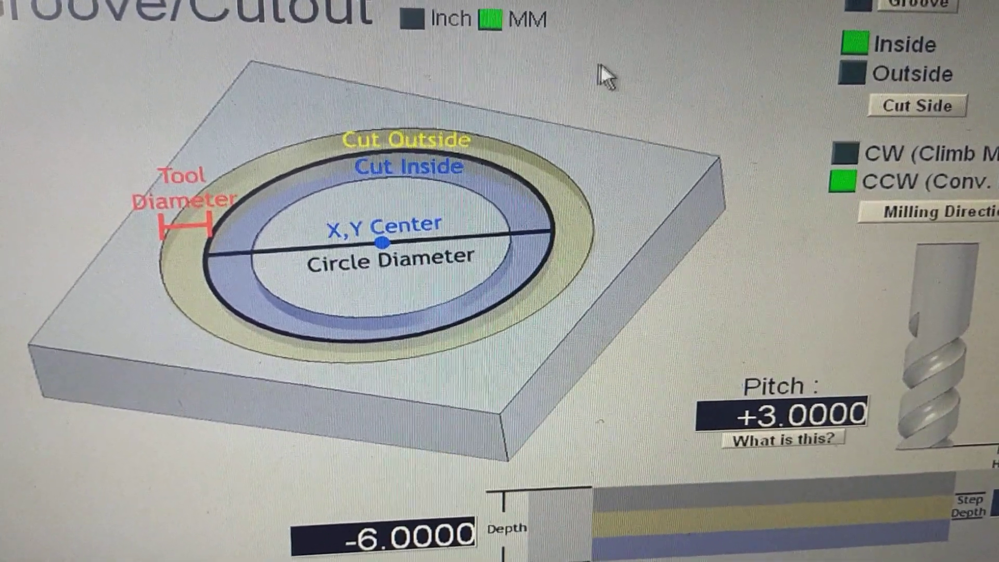
{"action": "scroll", "scroll_direction": "down", "scroll_amount": 3}
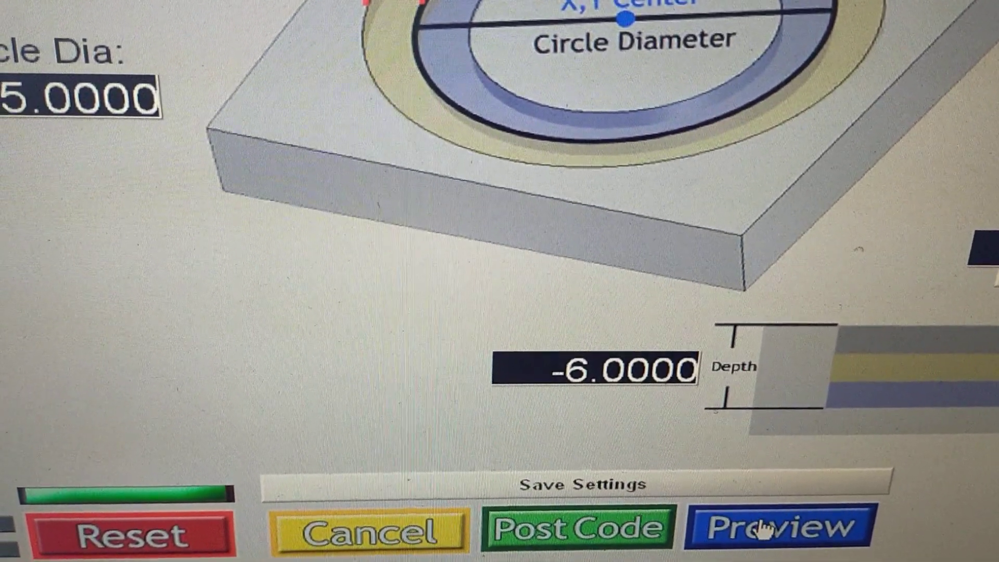
{"action": "left_click", "coordinate": [777, 527]}
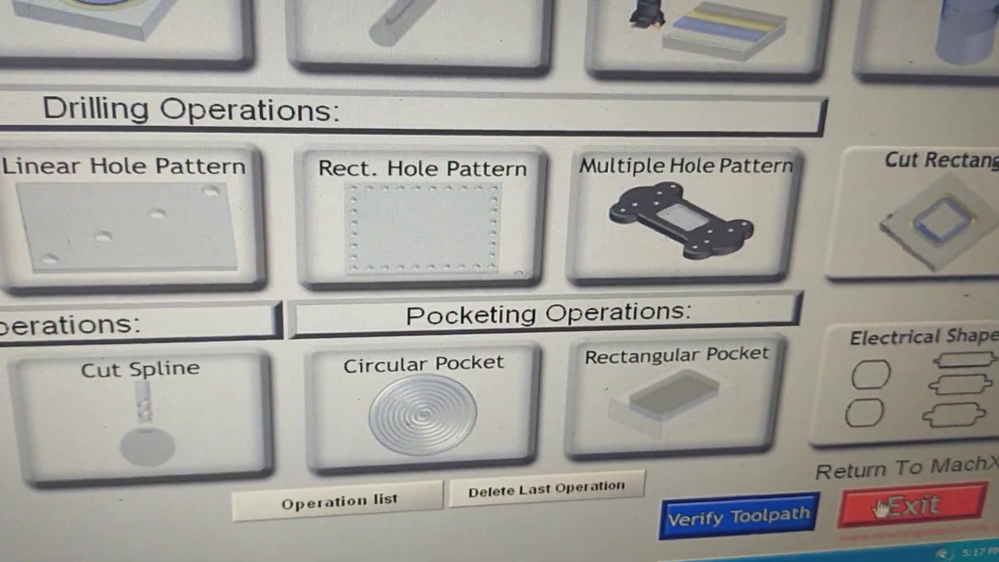
- Exit the wizards and load the Test program from the GCode folder
{"action": "left_click", "coordinate": [910, 506]}
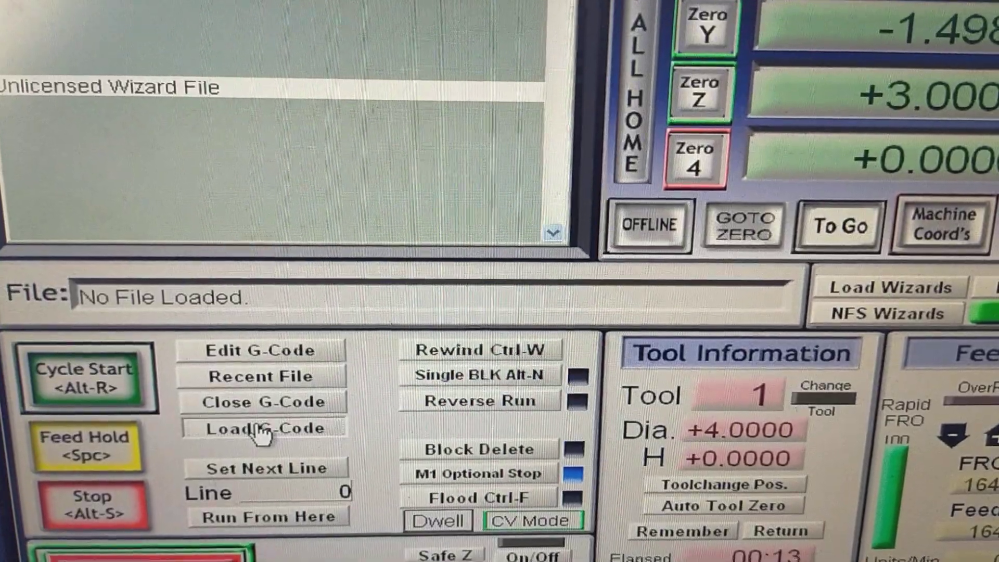
{"action": "left_click", "coordinate": [260, 428]}
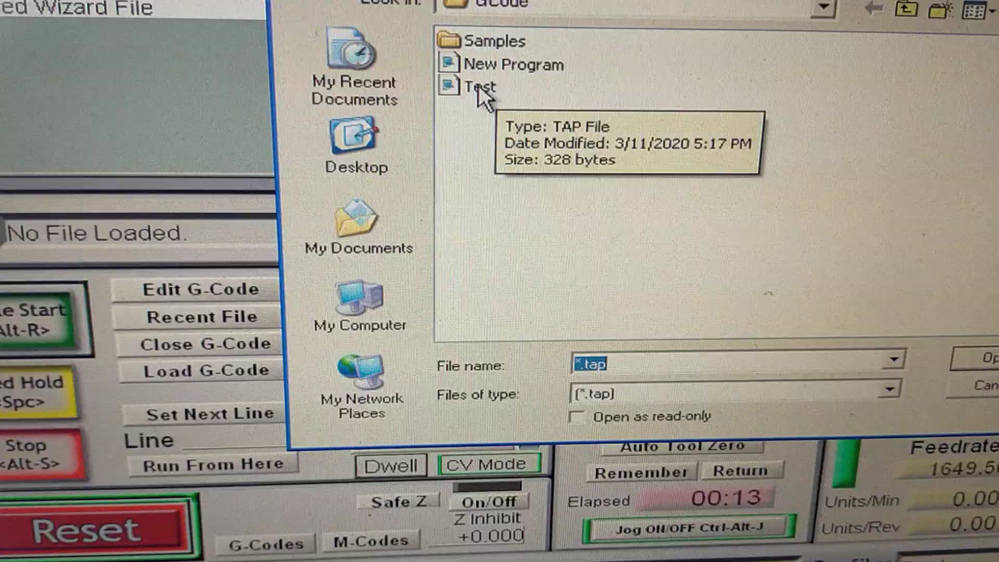
{"action": "left_click", "coordinate": [479, 87]}
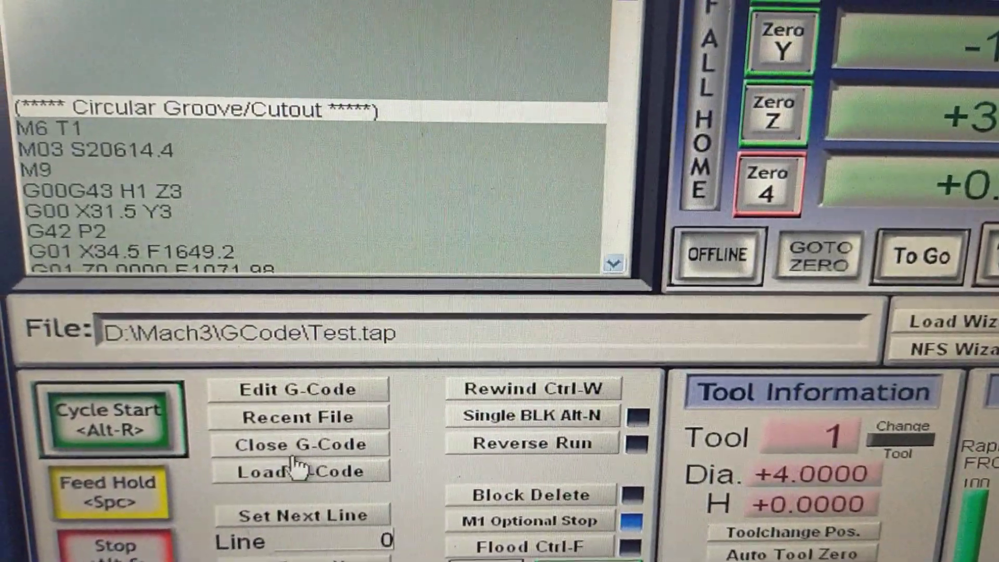
- Load New Program.tap, review its groove code, then close it
{"action": "left_click", "coordinate": [299, 471]}
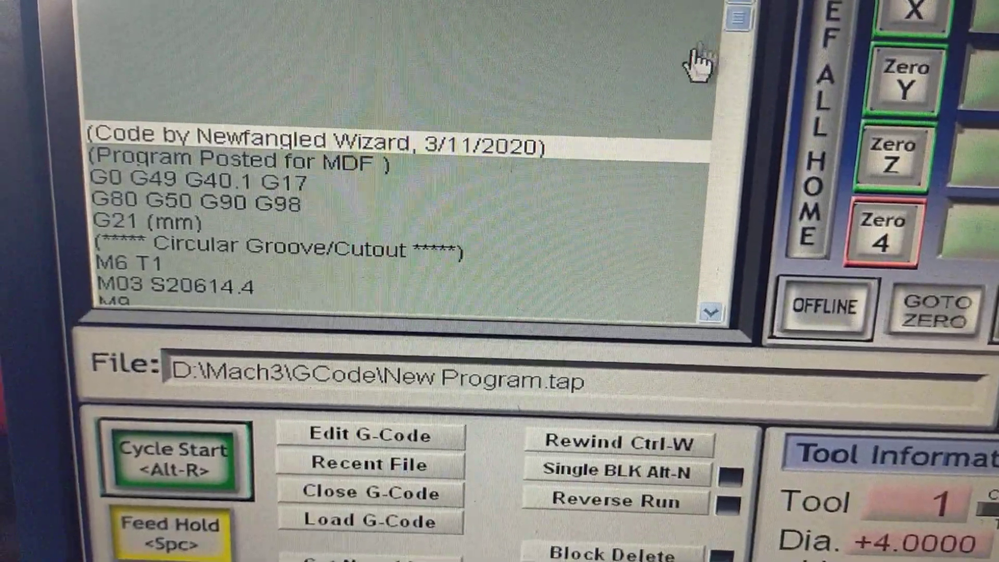
{"action": "left_click", "coordinate": [711, 309]}
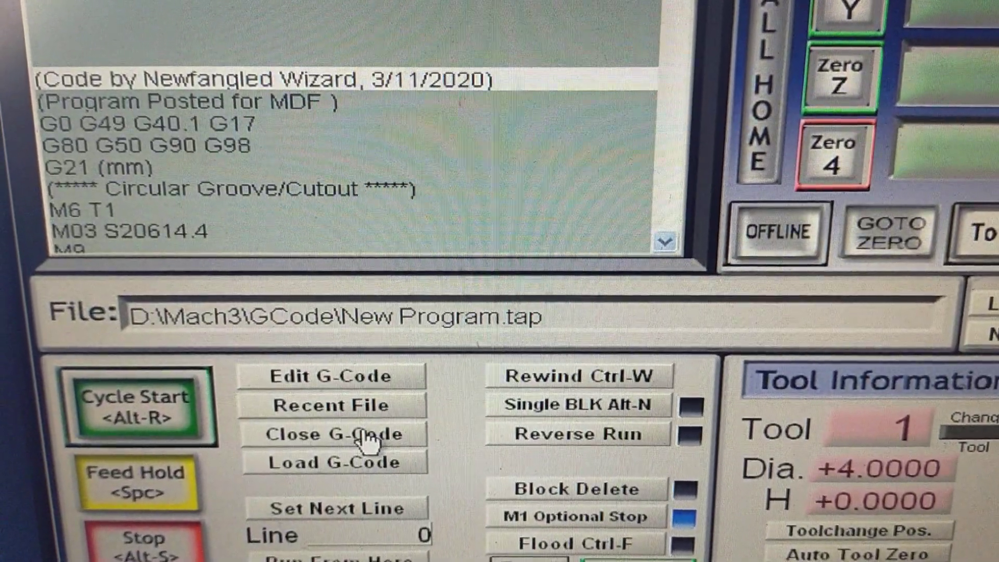
{"action": "left_click", "coordinate": [330, 434]}
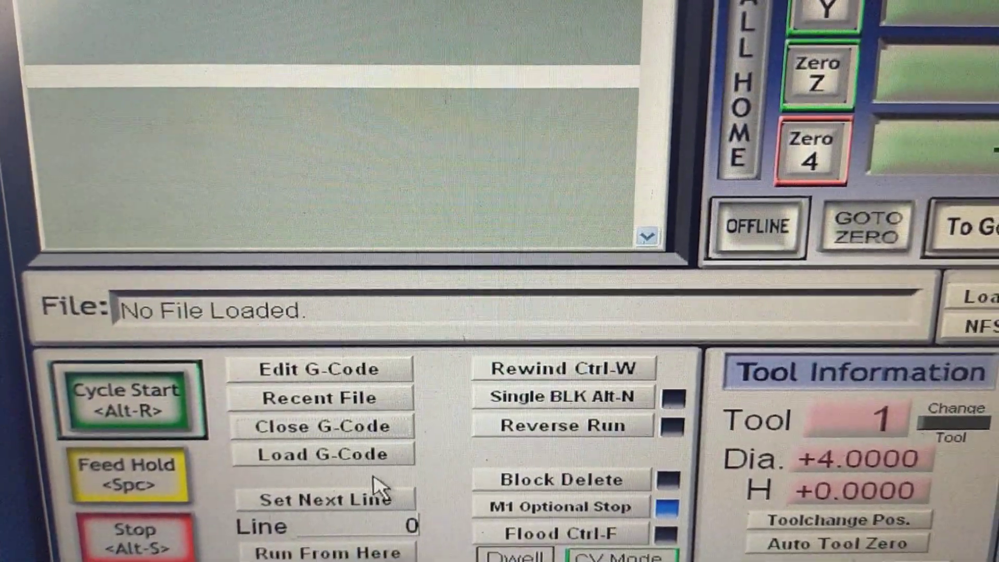
- Rename the New Program file in the GCode folder to 'circle'
{"action": "left_click", "coordinate": [323, 453]}
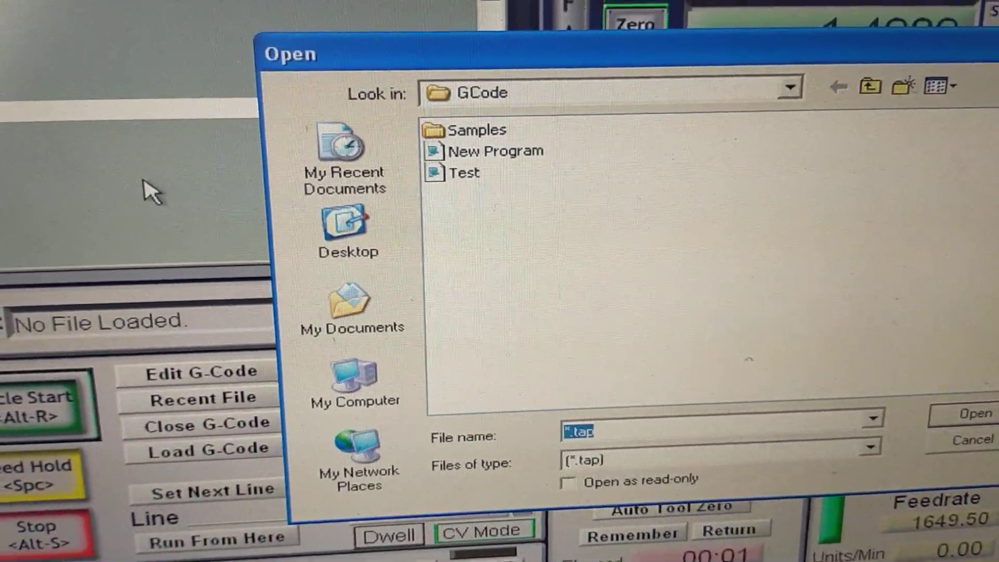
{"action": "left_click", "coordinate": [496, 150]}
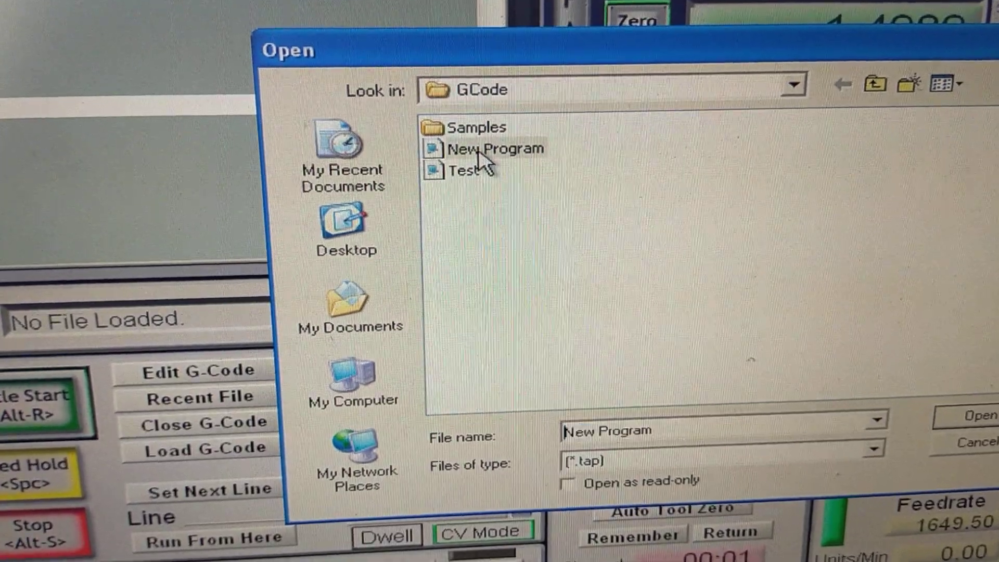
{"action": "right_click", "coordinate": [484, 148]}
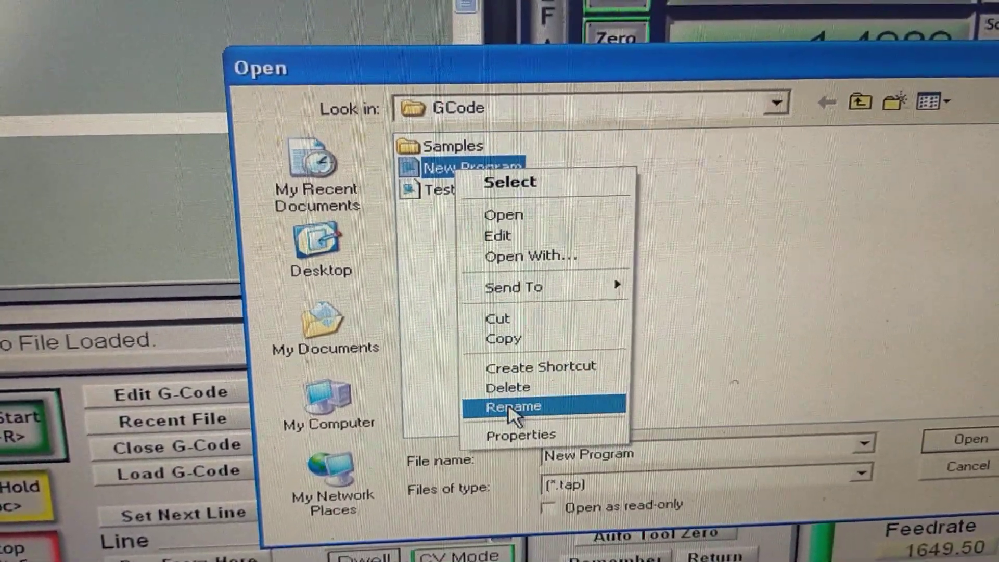
{"action": "left_click", "coordinate": [513, 406]}
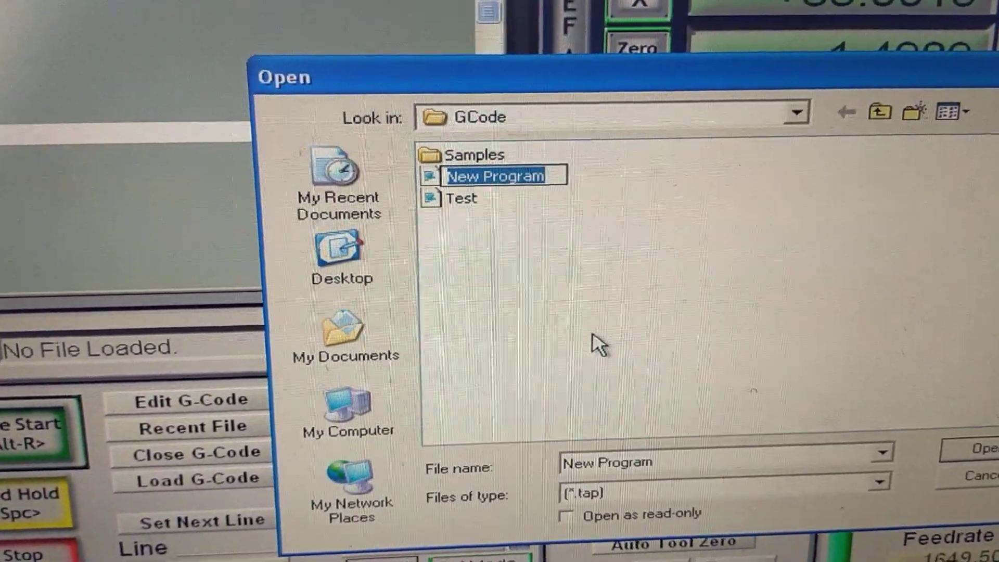
{"action": "type", "text": "circle"}
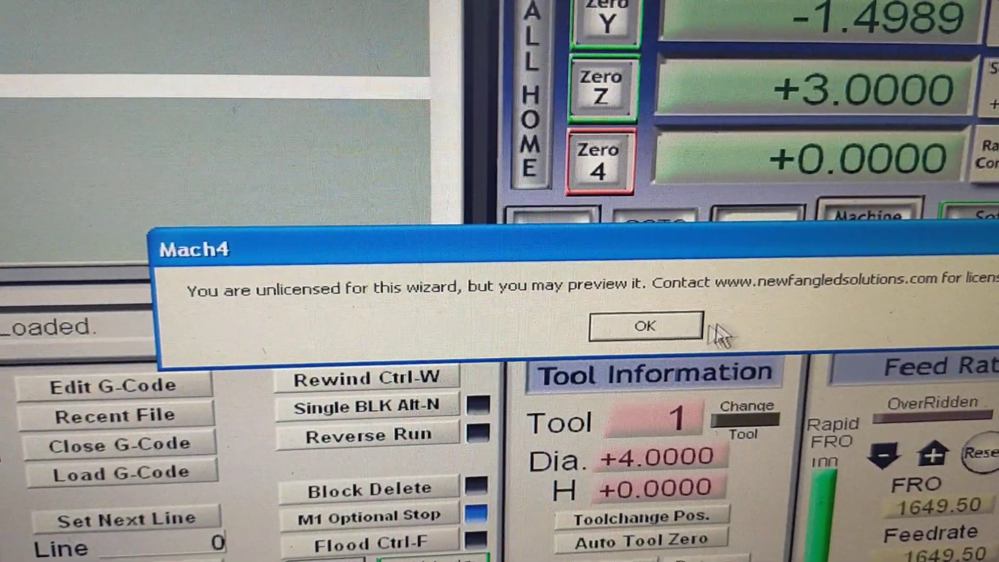
- Set up a Circular Pocket in MDF, accept the tool settings, and preview the toolpath
{"action": "left_click", "coordinate": [644, 325]}
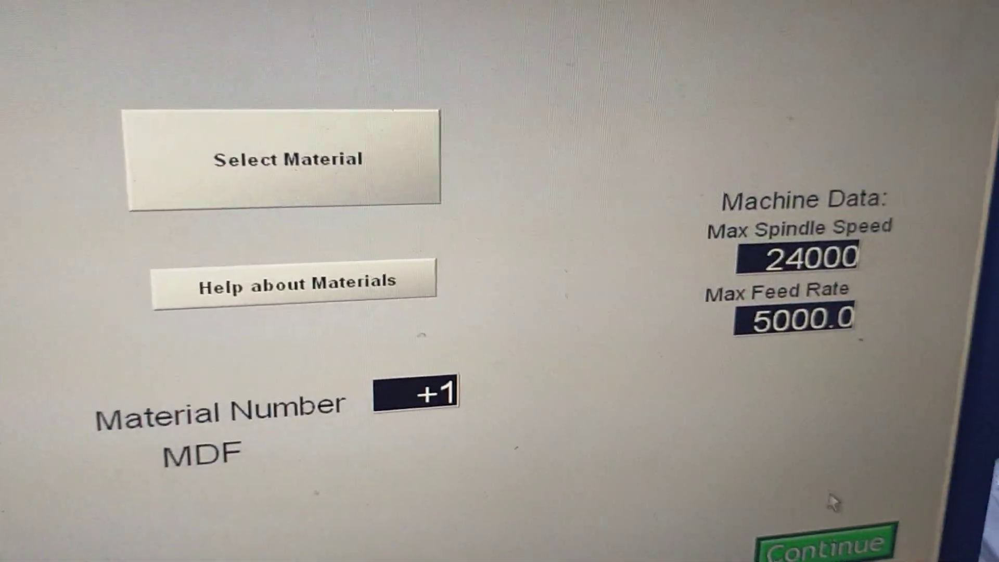
{"action": "left_click", "coordinate": [826, 545]}
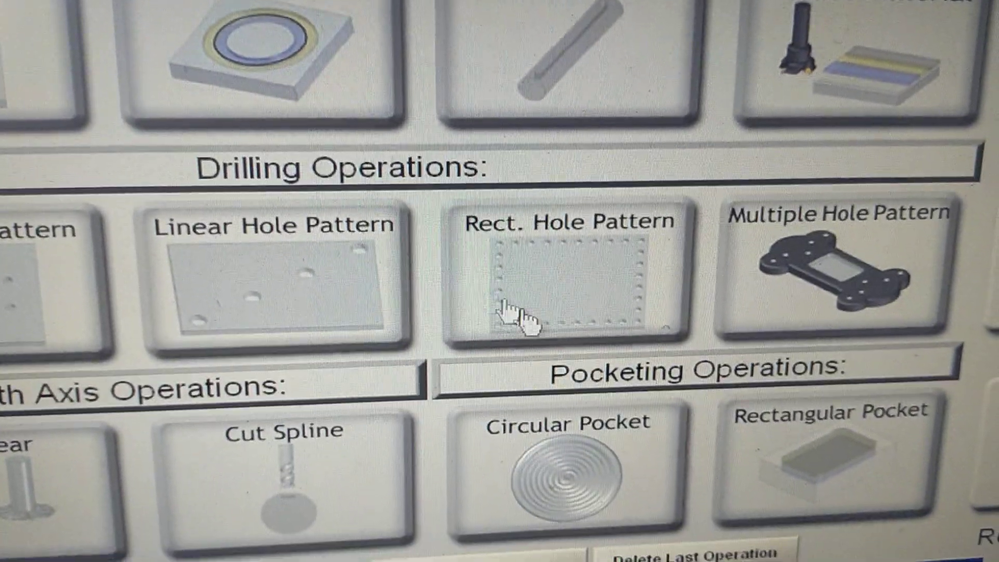
{"action": "left_click", "coordinate": [566, 280]}
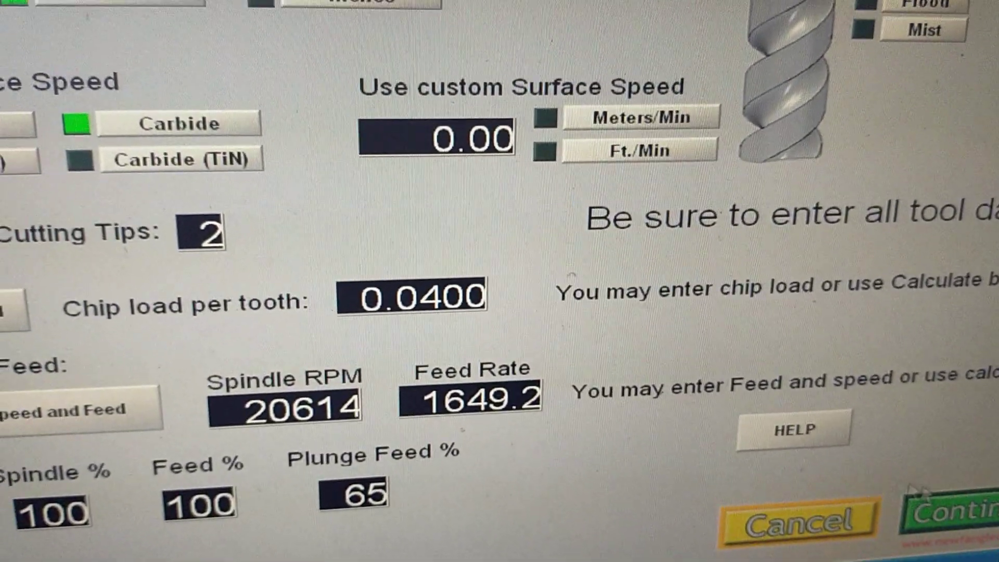
{"action": "left_click", "coordinate": [961, 513]}
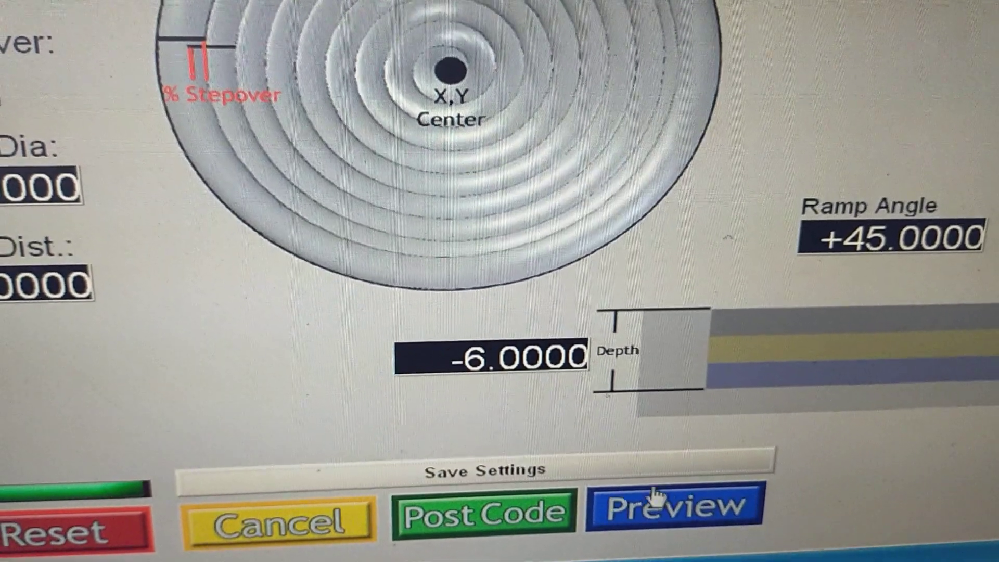
{"action": "left_click", "coordinate": [670, 508]}
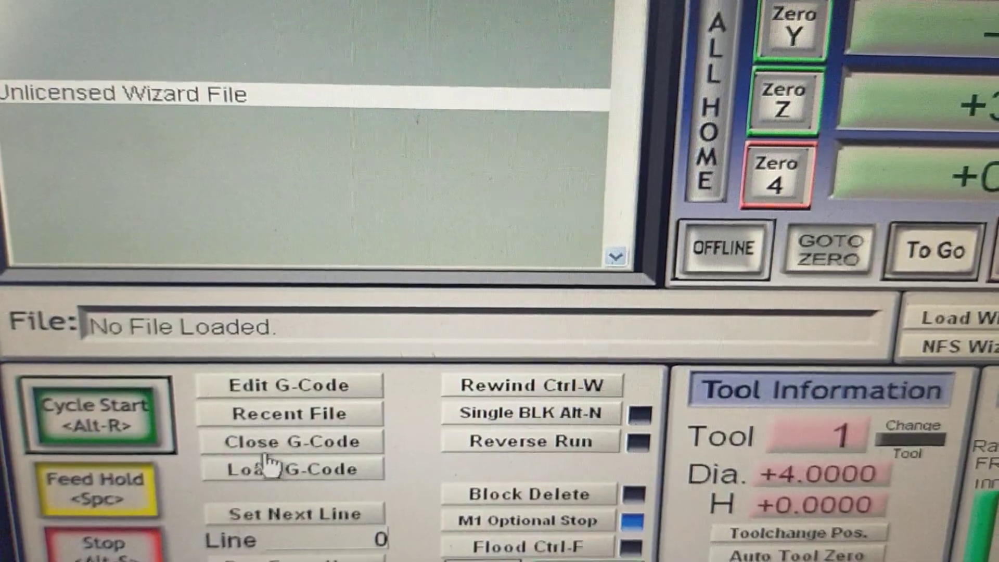
{"action": "left_click", "coordinate": [290, 469]}
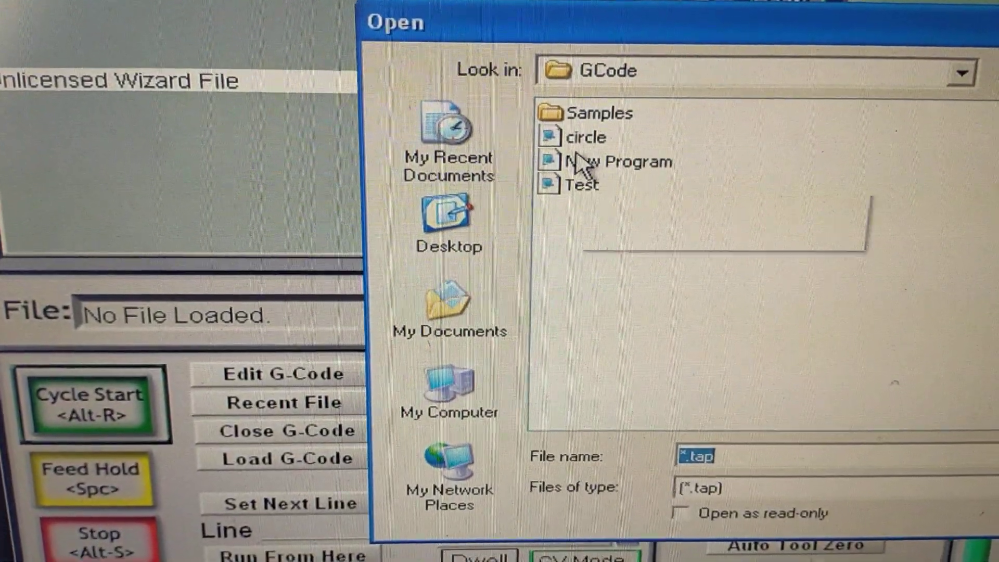
{"action": "left_click", "coordinate": [602, 161]}
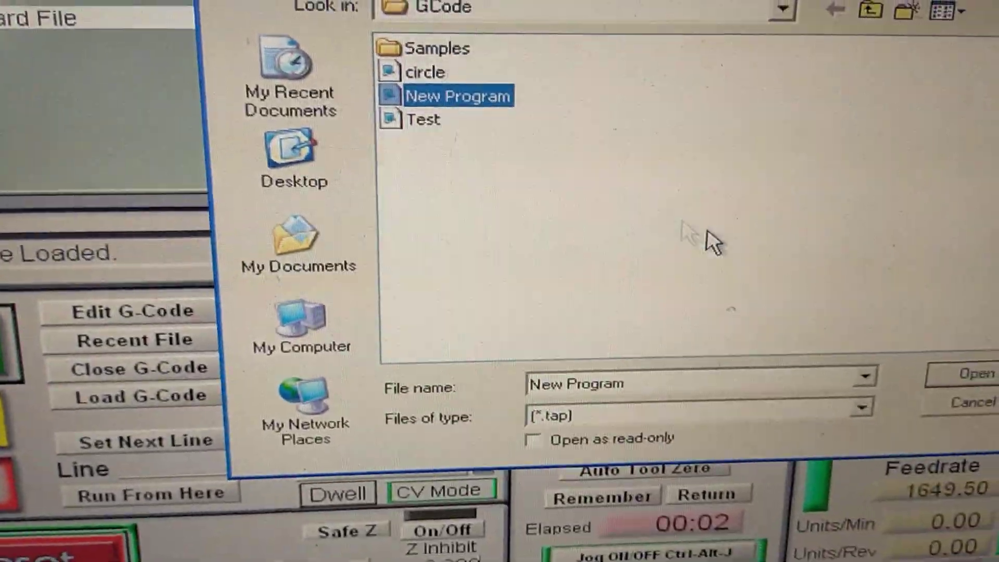
{"action": "left_click", "coordinate": [967, 375]}
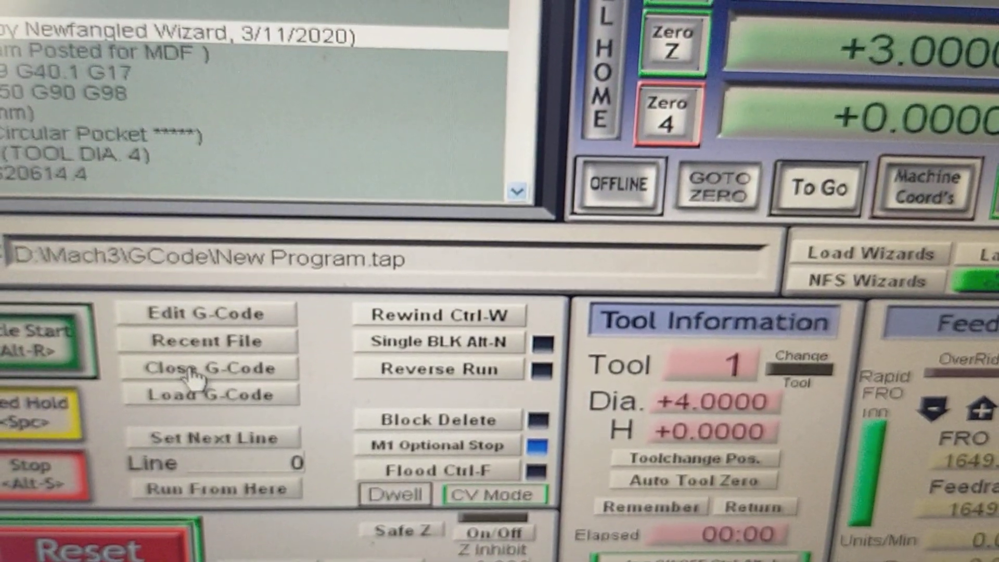
{"action": "left_click", "coordinate": [200, 368]}
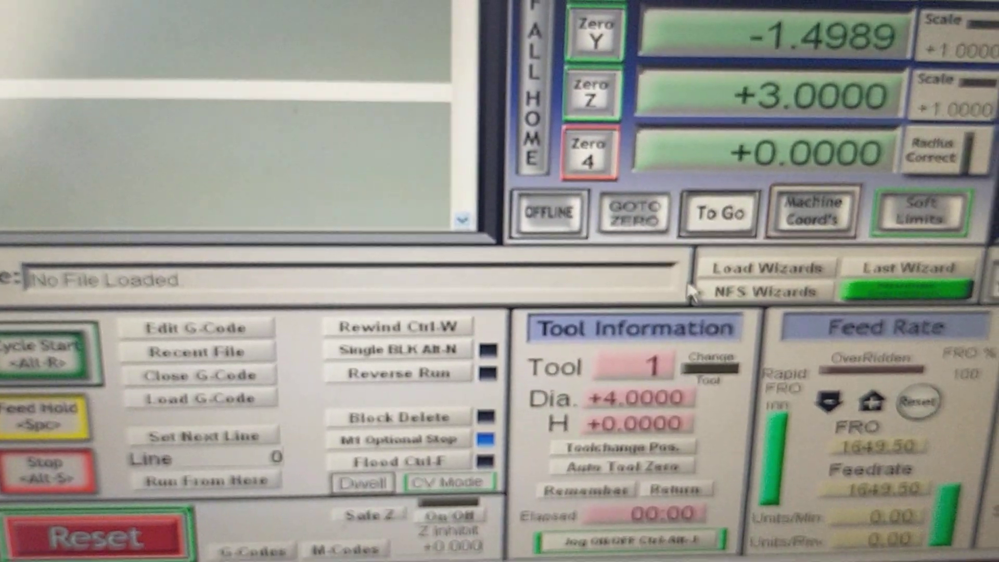